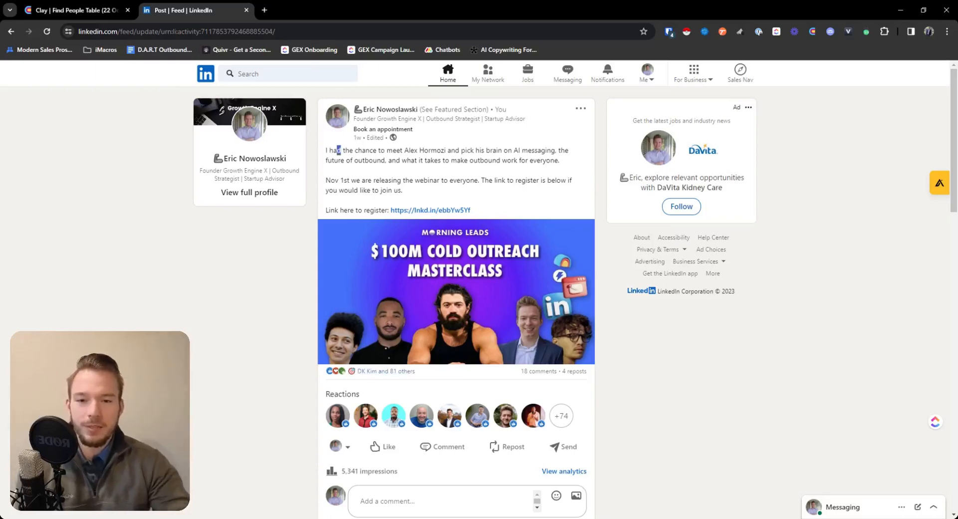
# Go to phantombuster.com in a fresh browser tab
pyautogui.moveTo(338, 151); pyautogui.dragTo(431, 181)
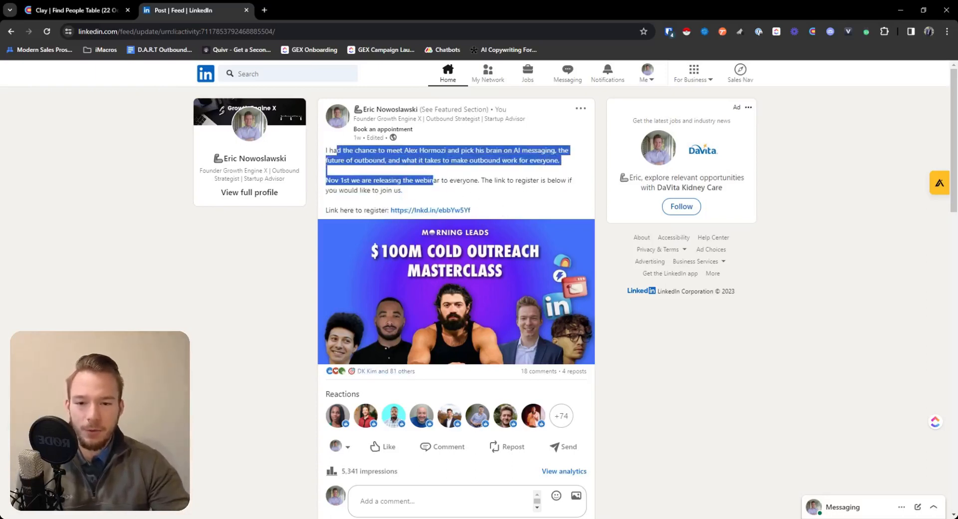
pyautogui.click(410, 193)
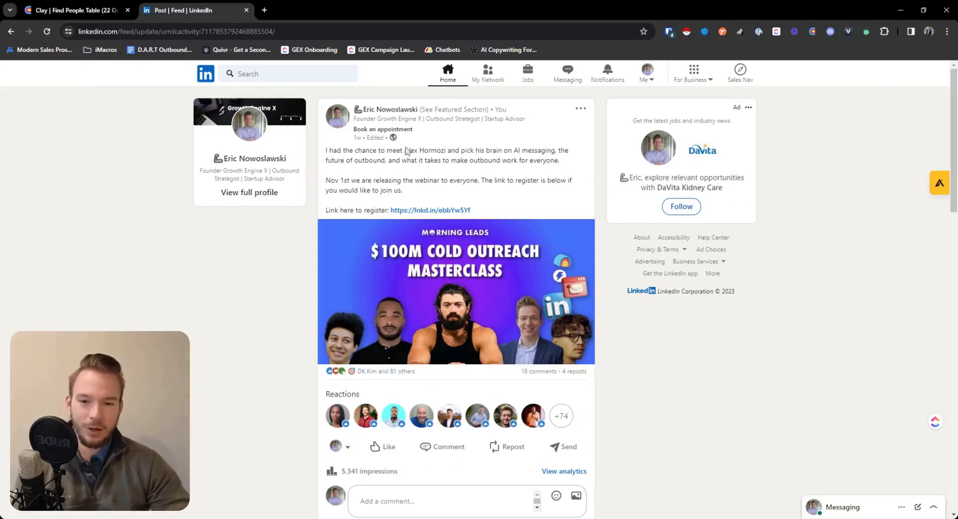
pyautogui.moveTo(437, 297)
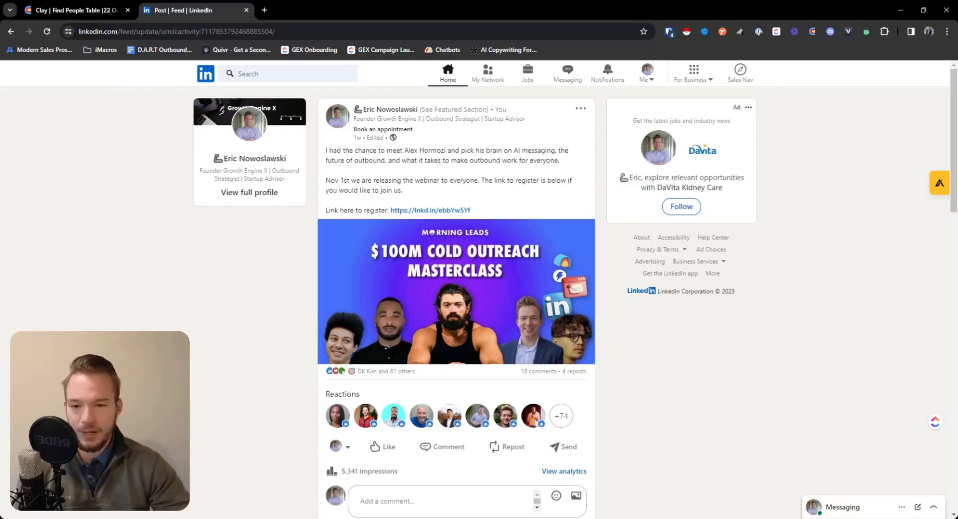
pyautogui.click(383, 10)
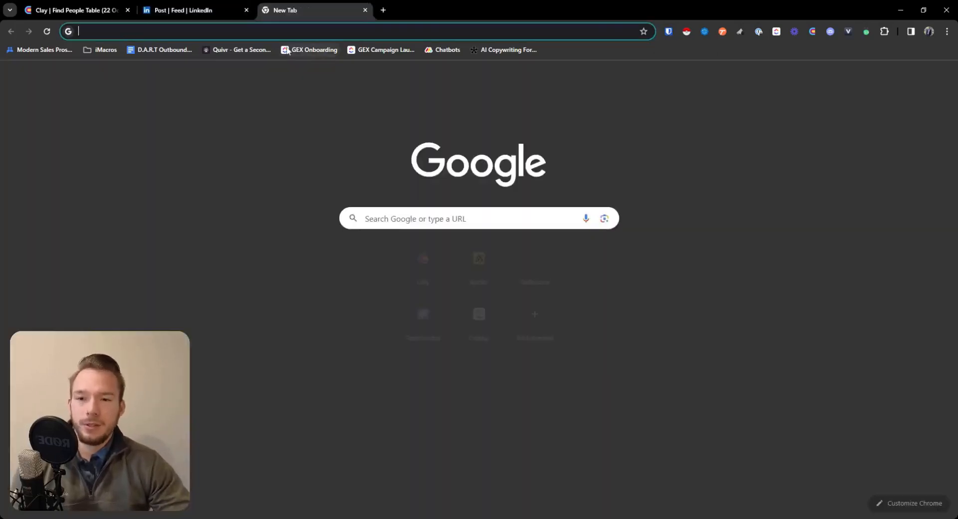
pyautogui.write('phantombuster.com/phantombuster?category=linkedin')
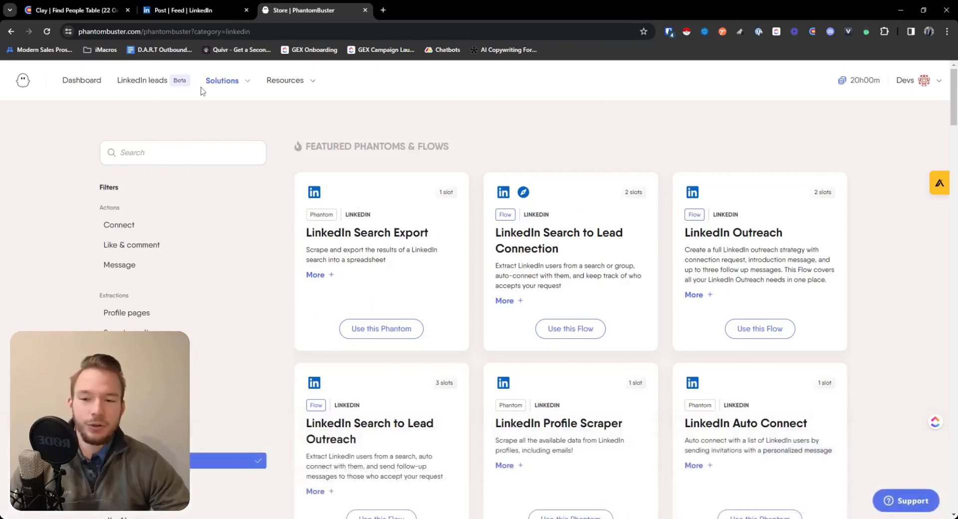
# Search the phantom store for 'like' and start using LinkedIn Post Likers Export
pyautogui.click(182, 153)
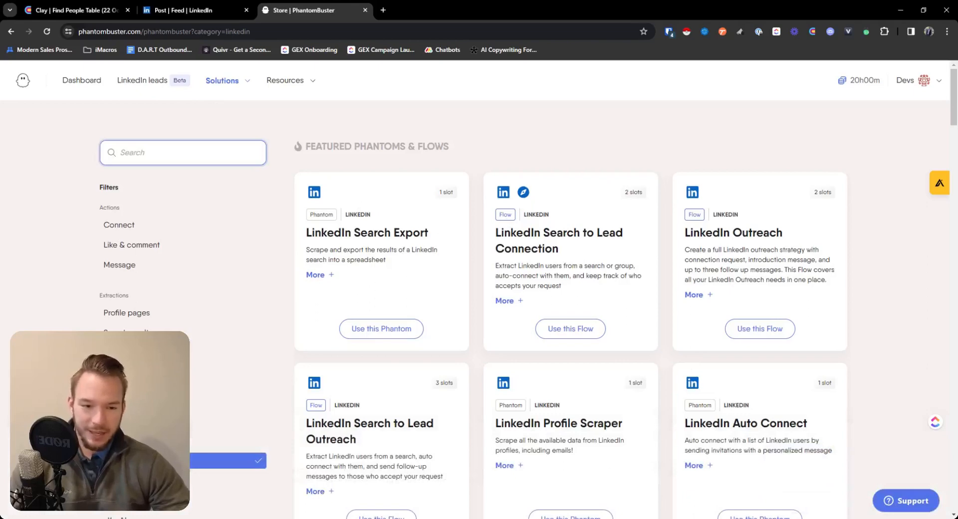
pyautogui.write('like')
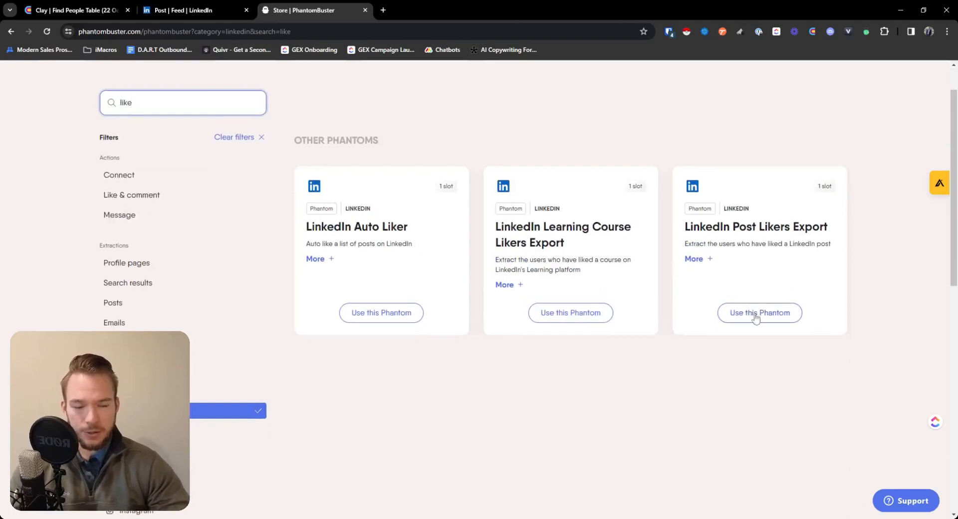
pyautogui.click(759, 312)
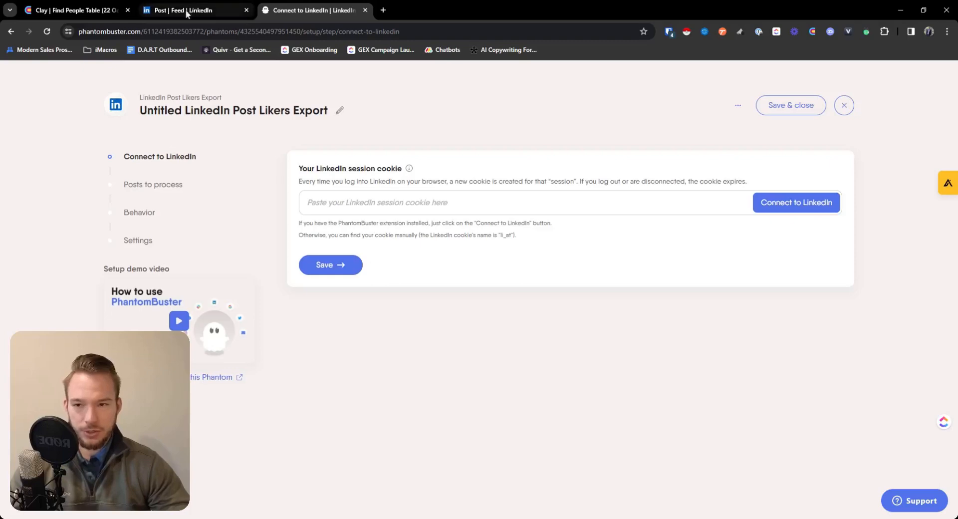
pyautogui.click(195, 10)
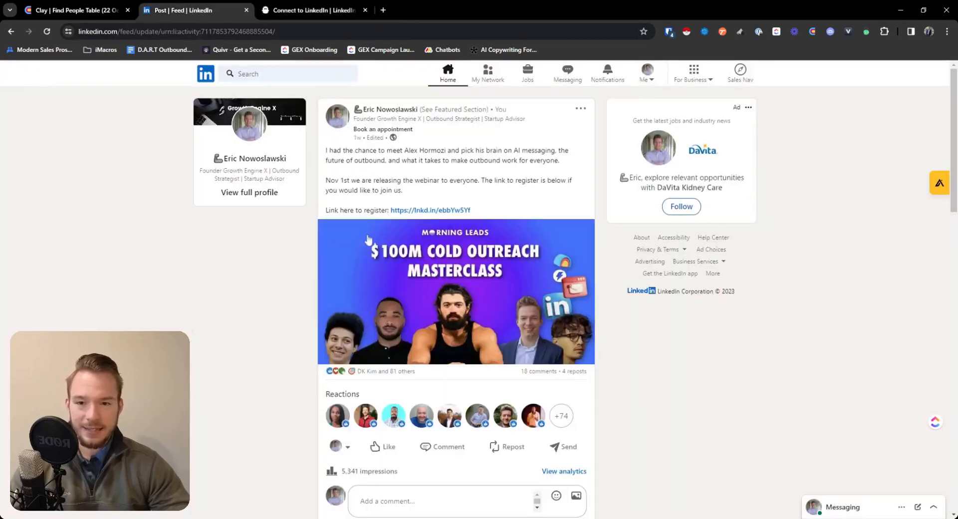
pyautogui.moveTo(394, 121)
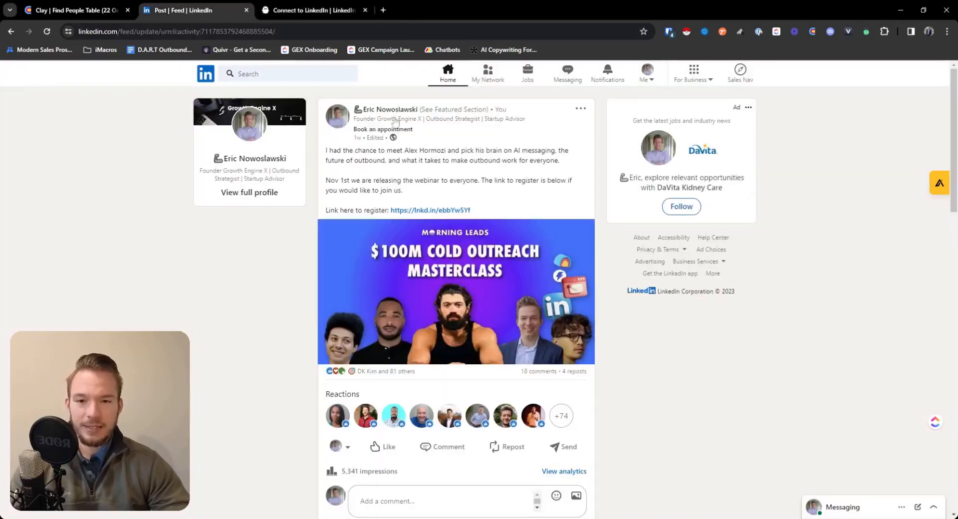
pyautogui.click(579, 109)
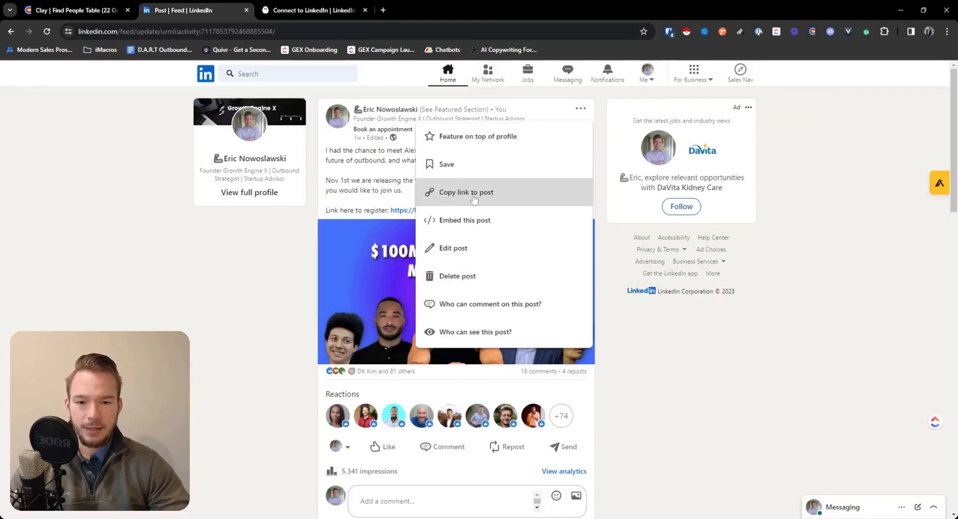
pyautogui.moveTo(379, 376)
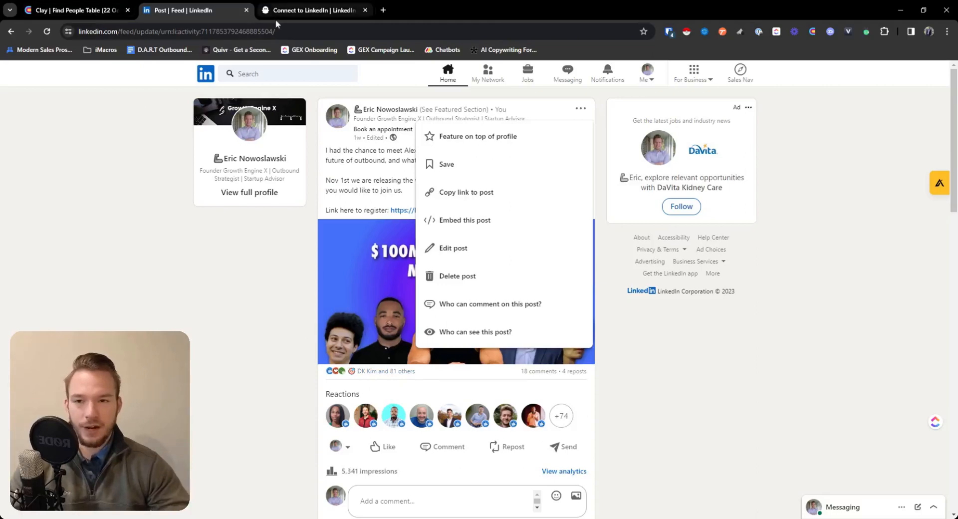
pyautogui.moveTo(291, 17)
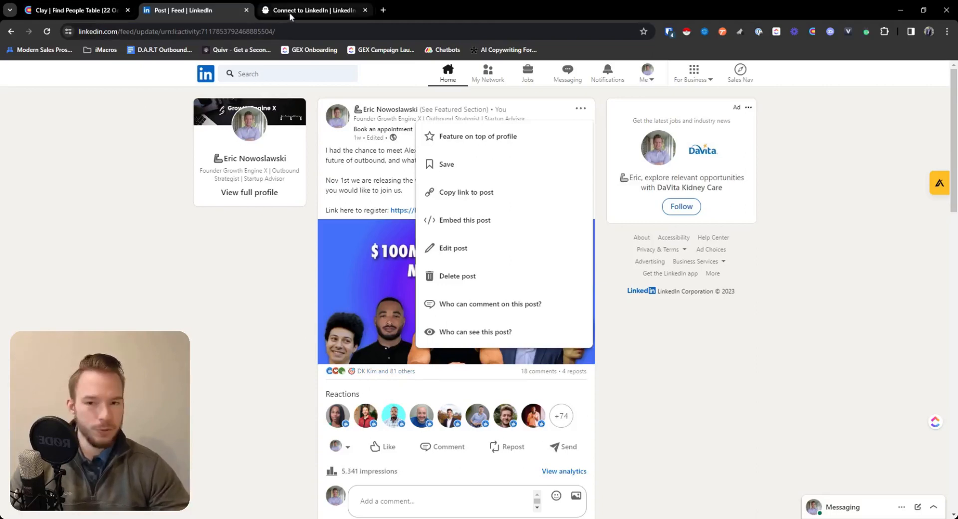
pyautogui.click(314, 10)
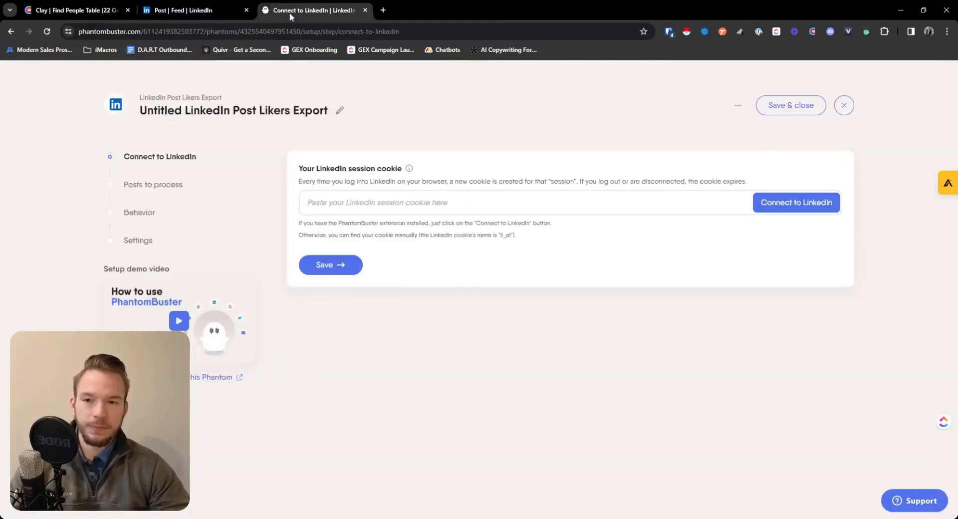
# Search LinkedIn for 'excel event' and open the Online Excel Training event result
pyautogui.click(196, 10)
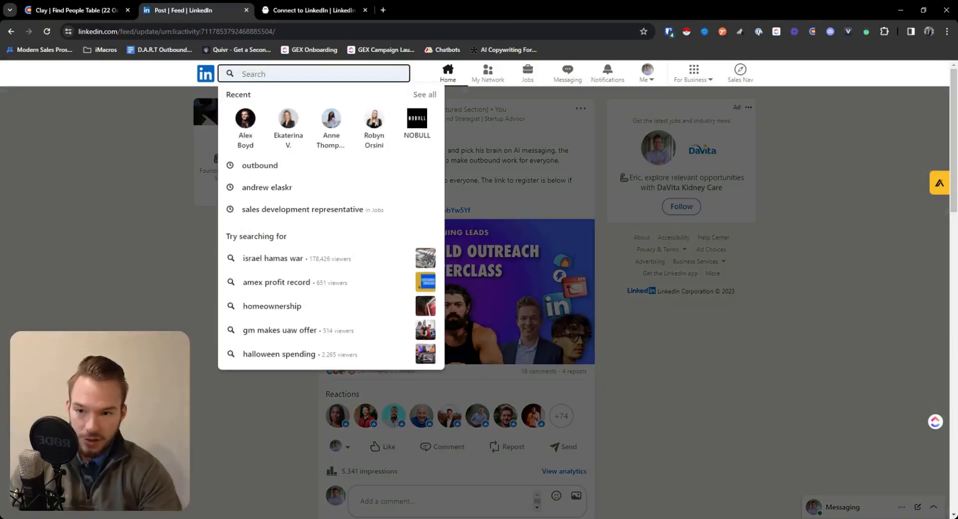
pyautogui.write('excel')
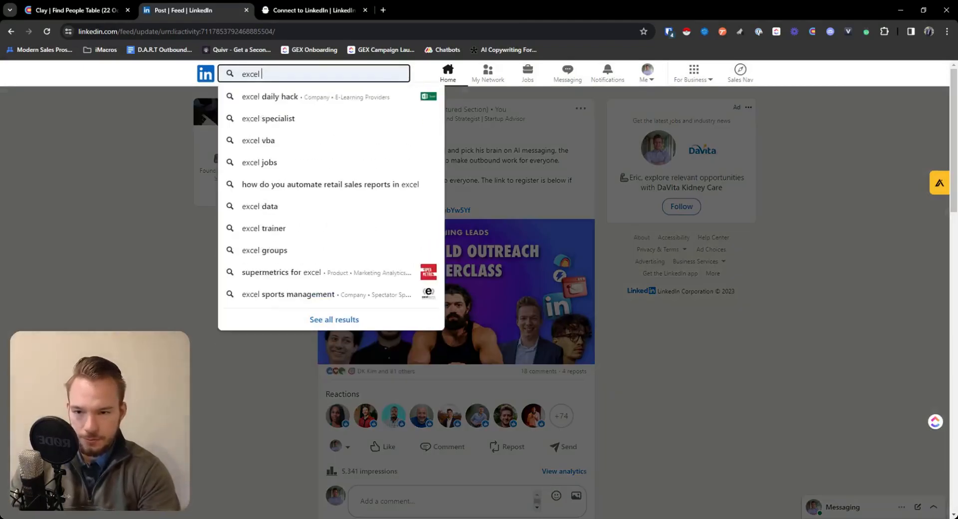
pyautogui.press('Return')
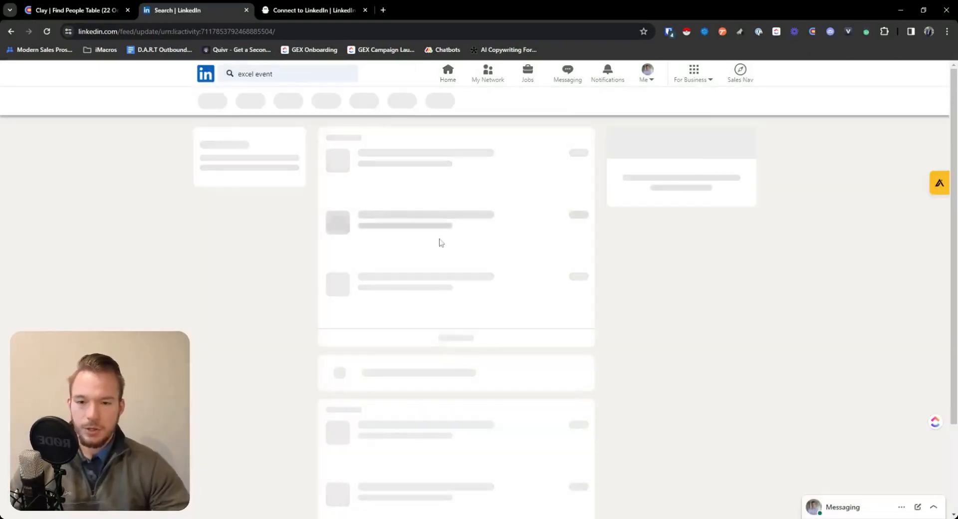
pyautogui.press('Return')
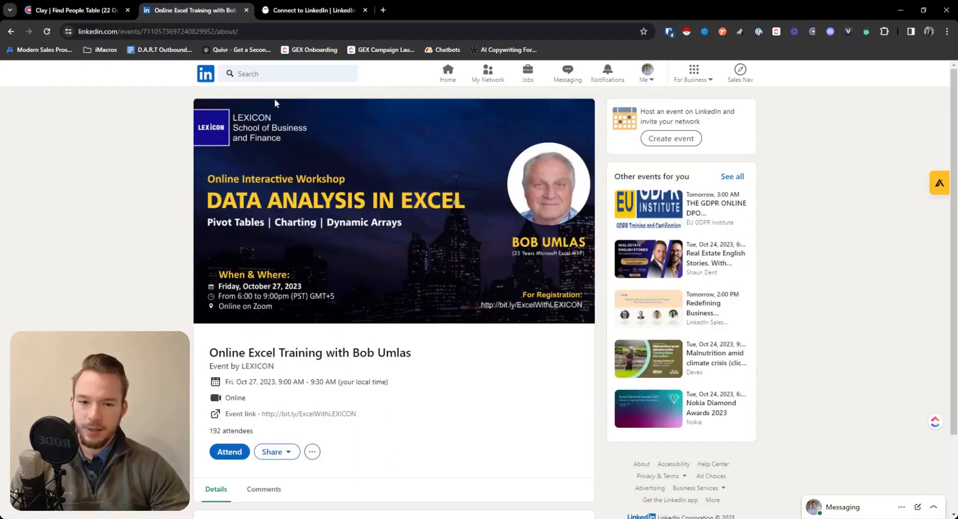
# Leave the phantom setup, delete the Post Likers Export phantom from the dashboard and confirm
pyautogui.click(311, 10)
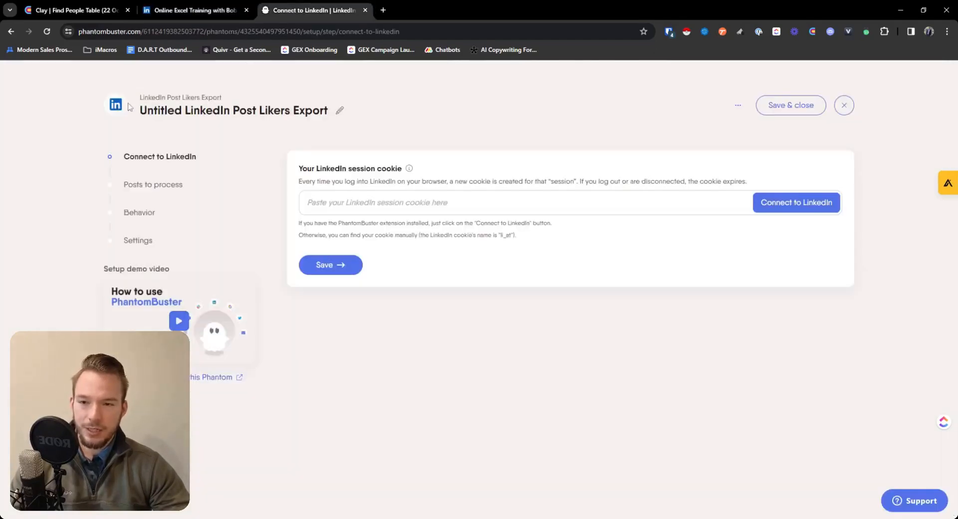
pyautogui.click(737, 105)
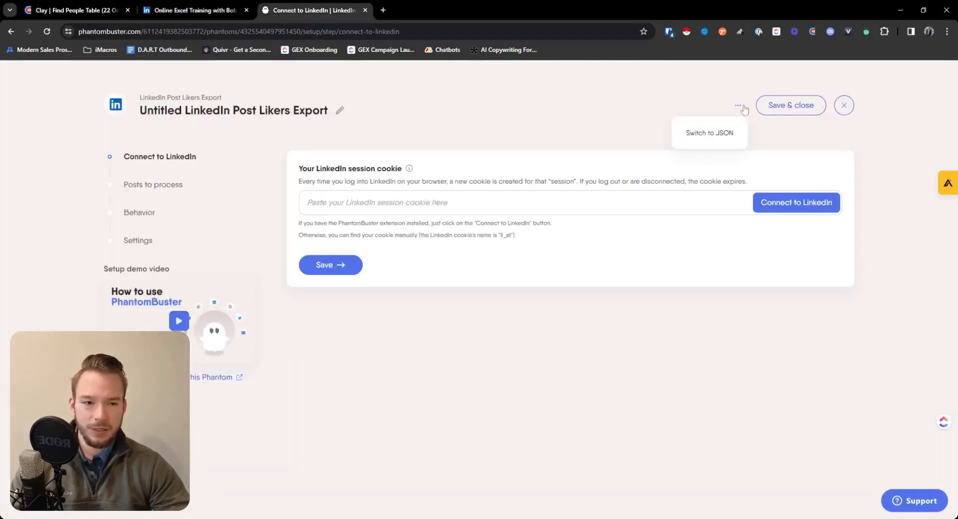
pyautogui.click(844, 104)
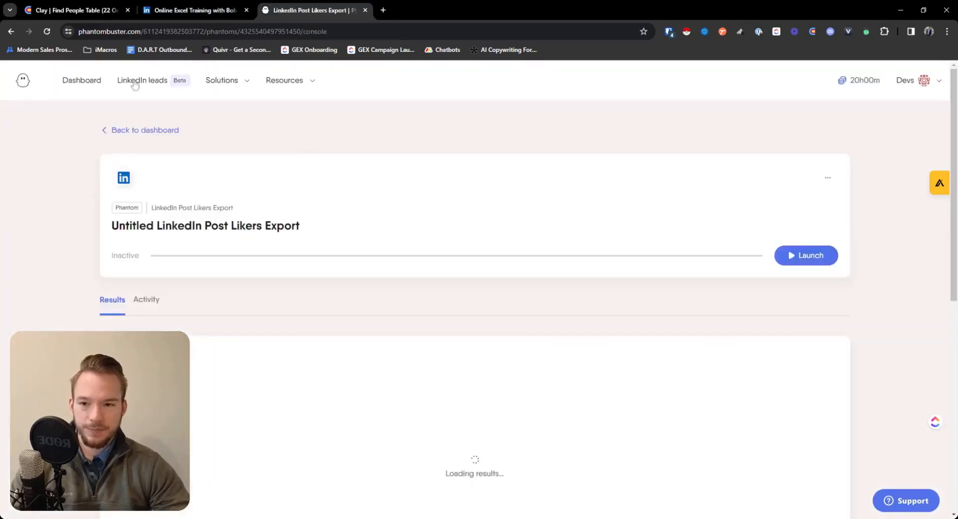
pyautogui.click(144, 130)
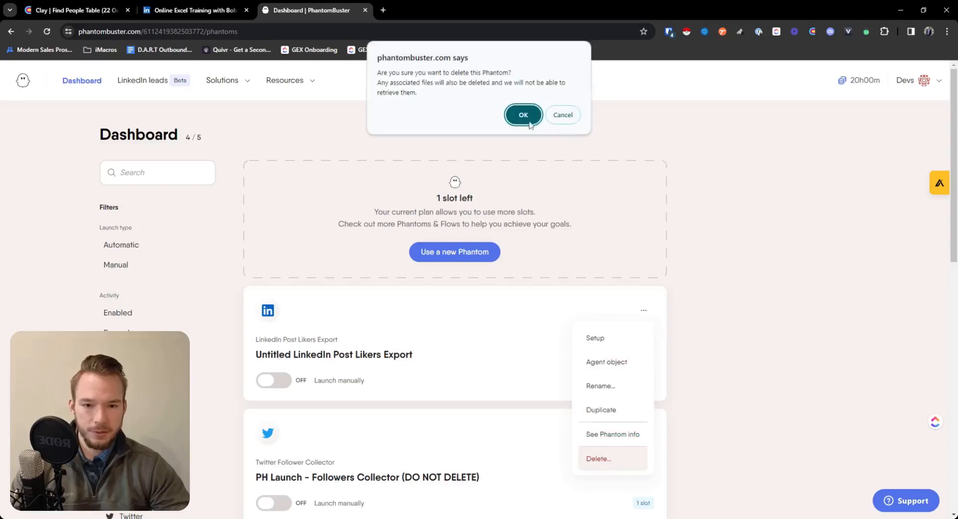
pyautogui.click(523, 115)
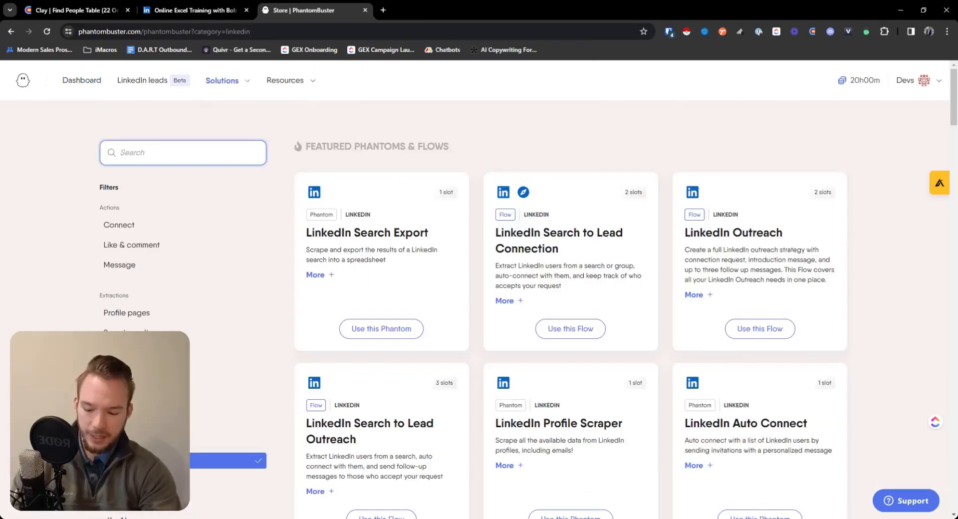
# Search the store for 'event', check the LinkedIn event page address, and open Sales Navigator
pyautogui.write('event')
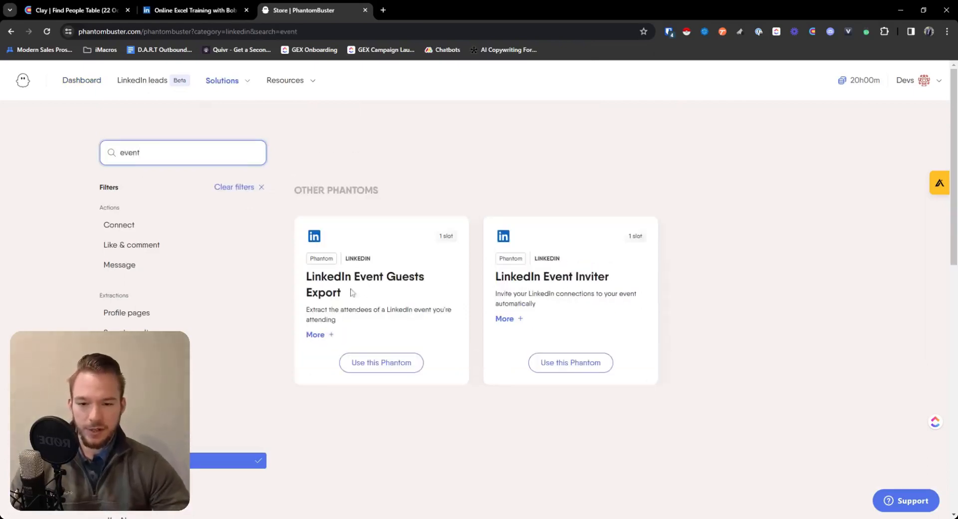
pyautogui.click(194, 10)
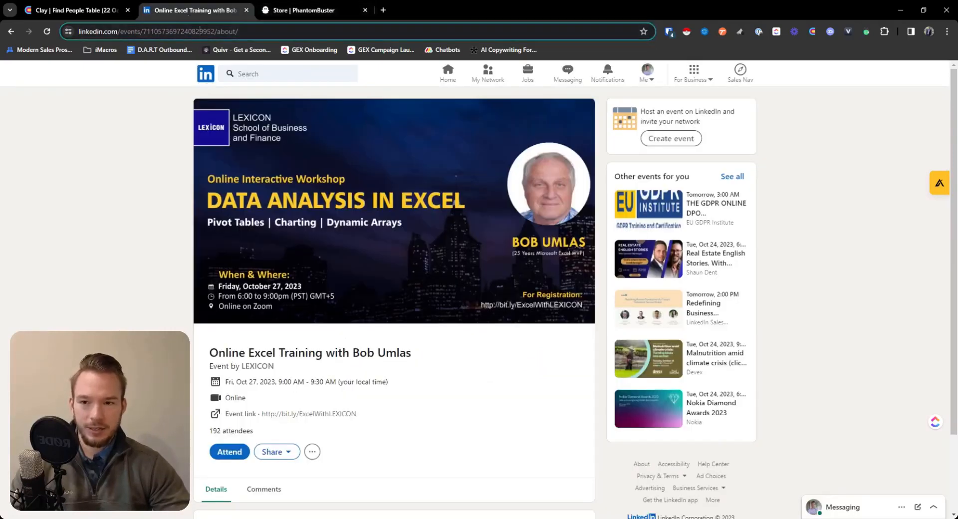
pyautogui.click(314, 10)
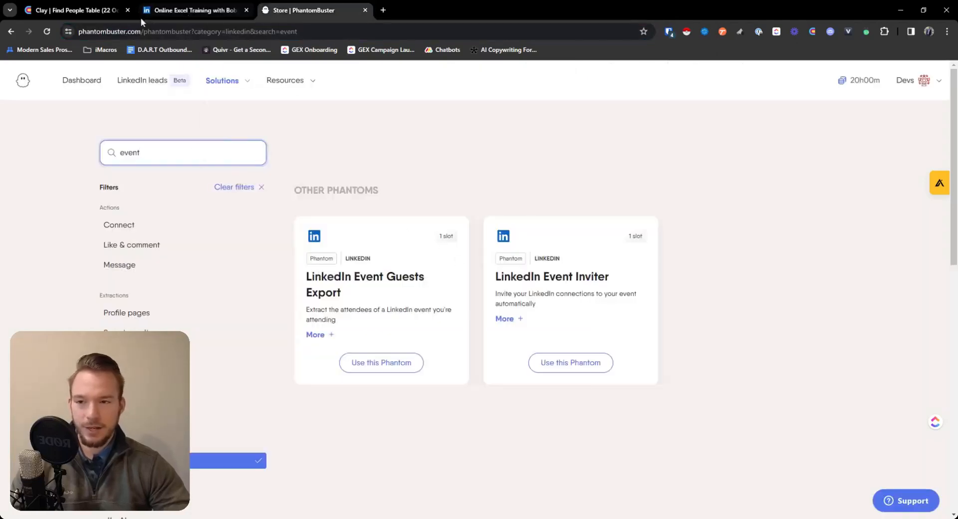
pyautogui.click(195, 10)
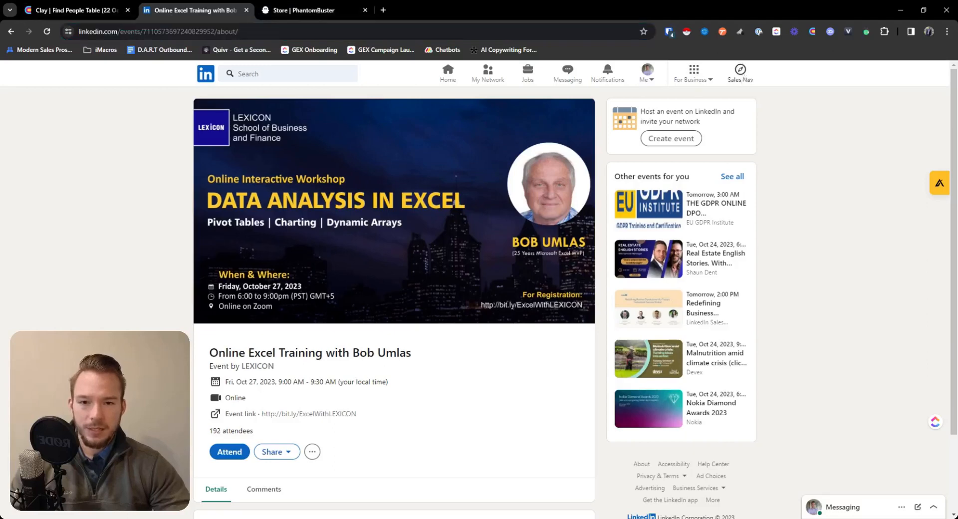
pyautogui.click(740, 72)
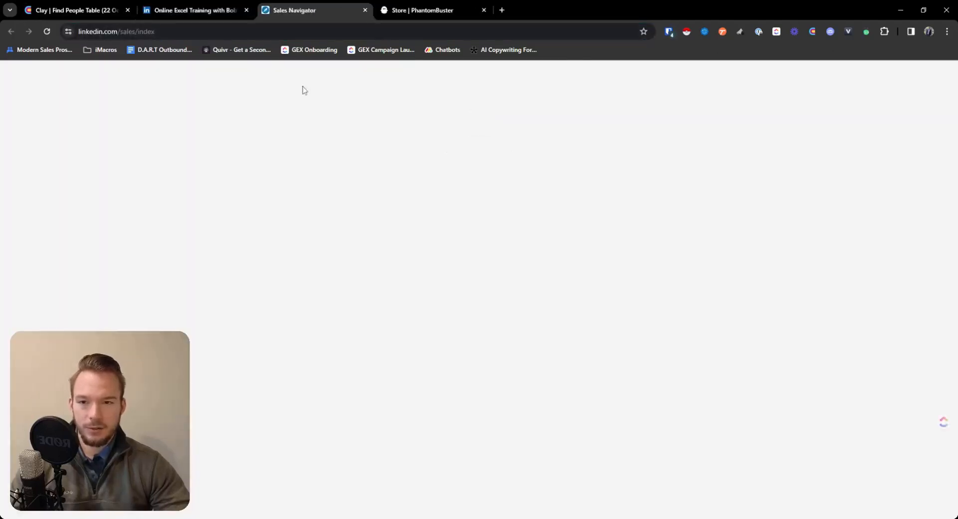
# Refine the store search to 'searc' for Sales Navigator Search Export, then return to the lead search
pyautogui.click(433, 10)
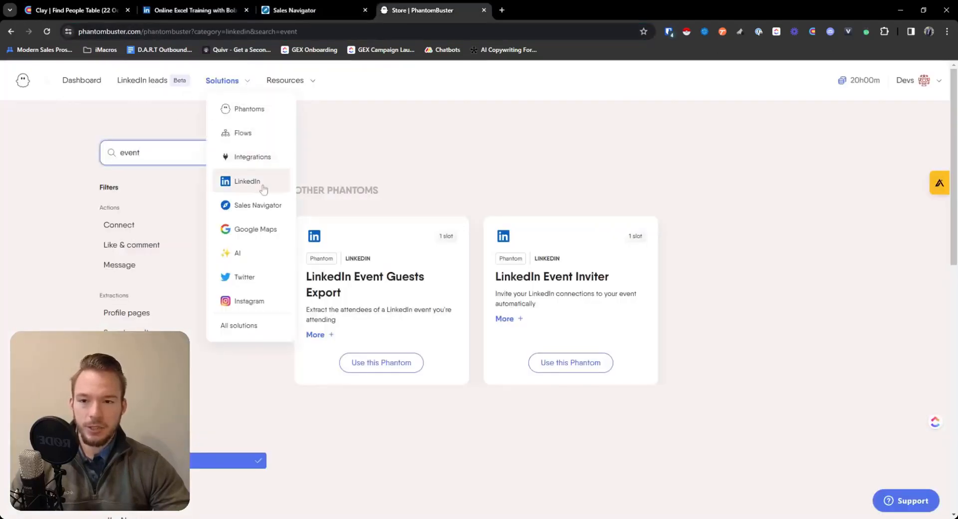
pyautogui.click(257, 205)
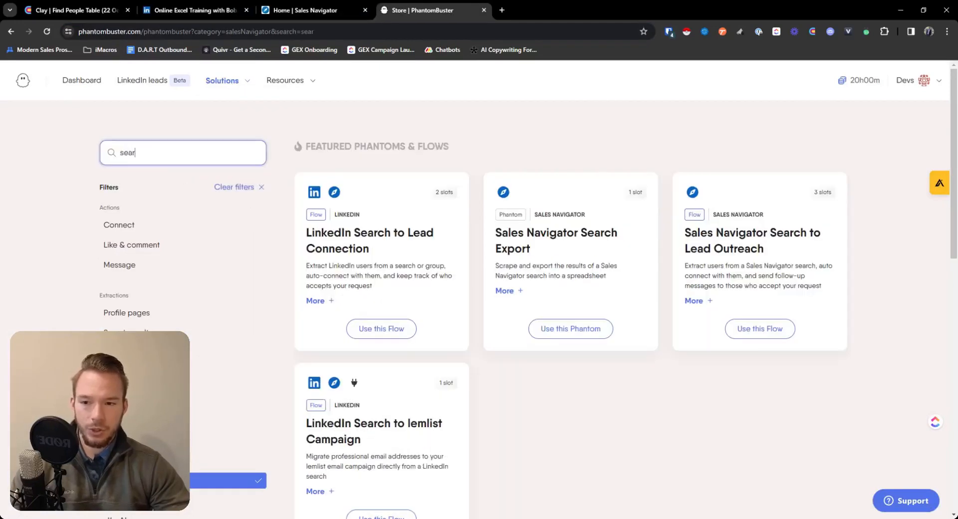
pyautogui.write('c')
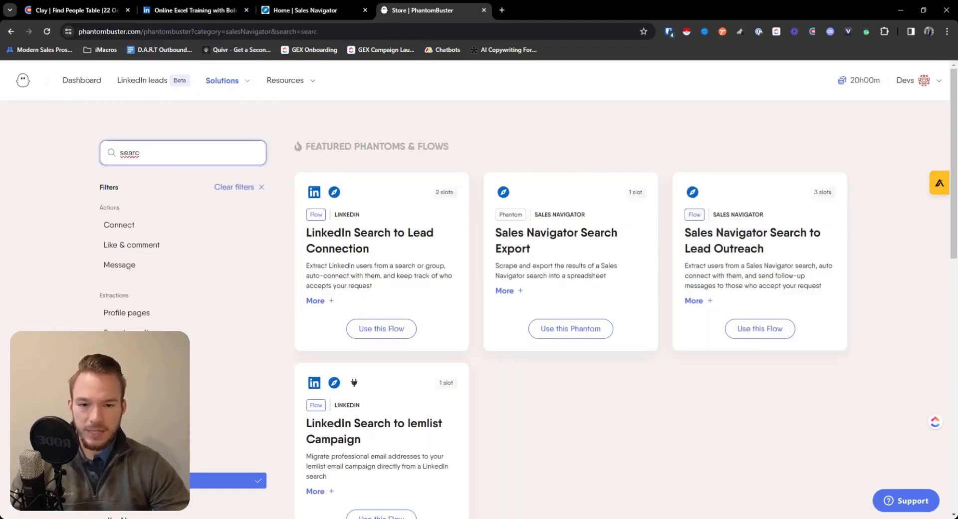
pyautogui.click(311, 10)
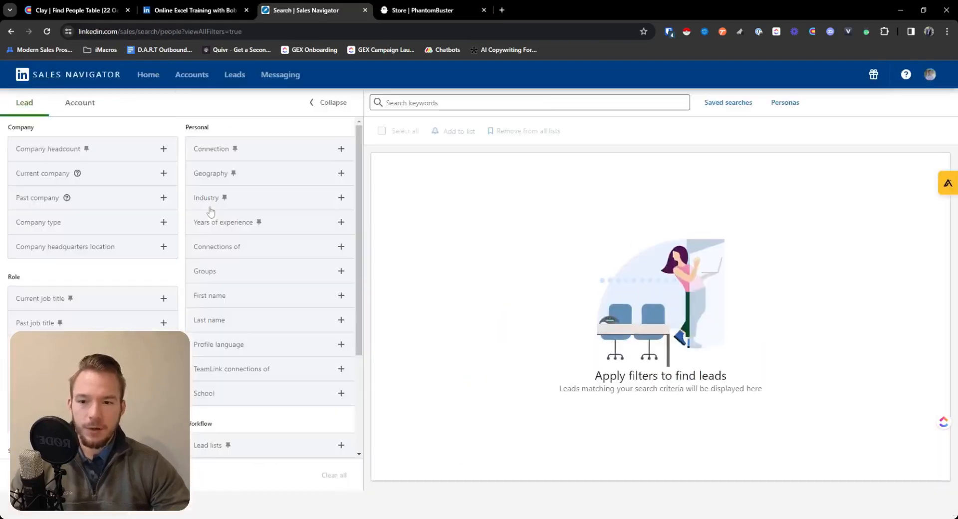
# Filter leads by the Excel Learning Group – LinkedIn Learning group, giving 270K+ results
pyautogui.click(341, 271)
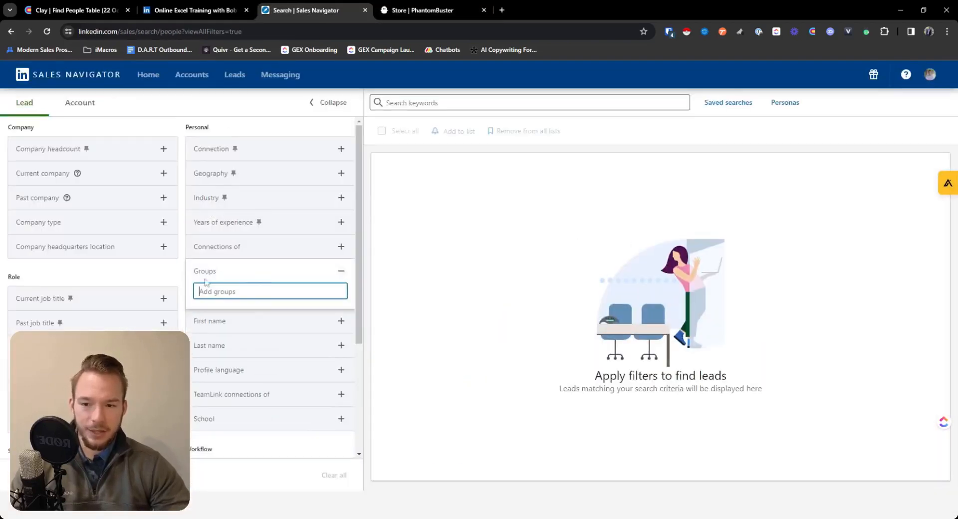
pyautogui.write('exce')
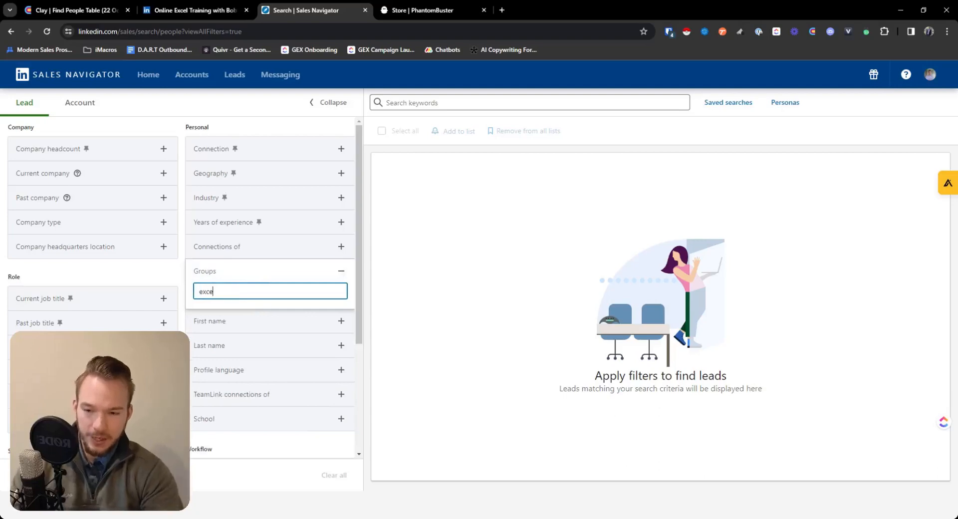
pyautogui.click(267, 291)
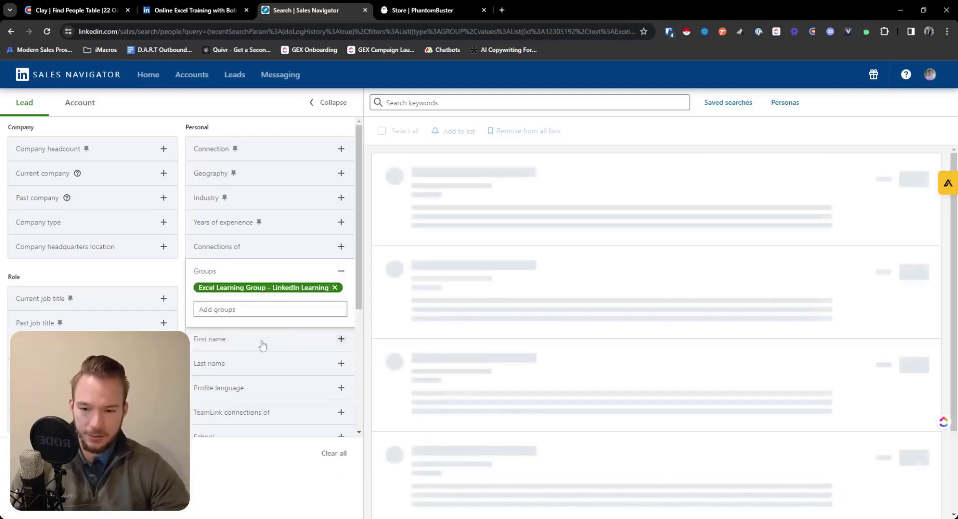
pyautogui.click(270, 309)
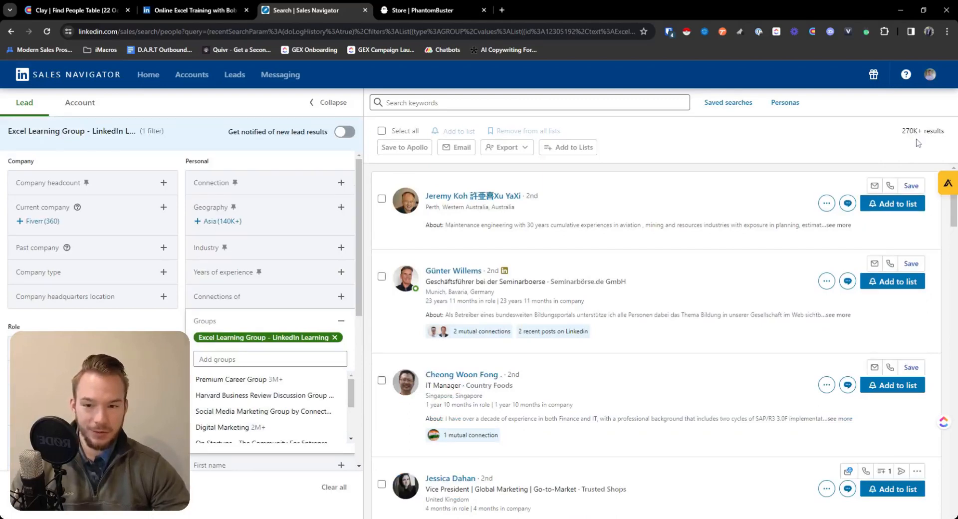
# Add United States geography and Owner job title, narrowing to 768 results, then switch to PhantomBuster
pyautogui.click(341, 206)
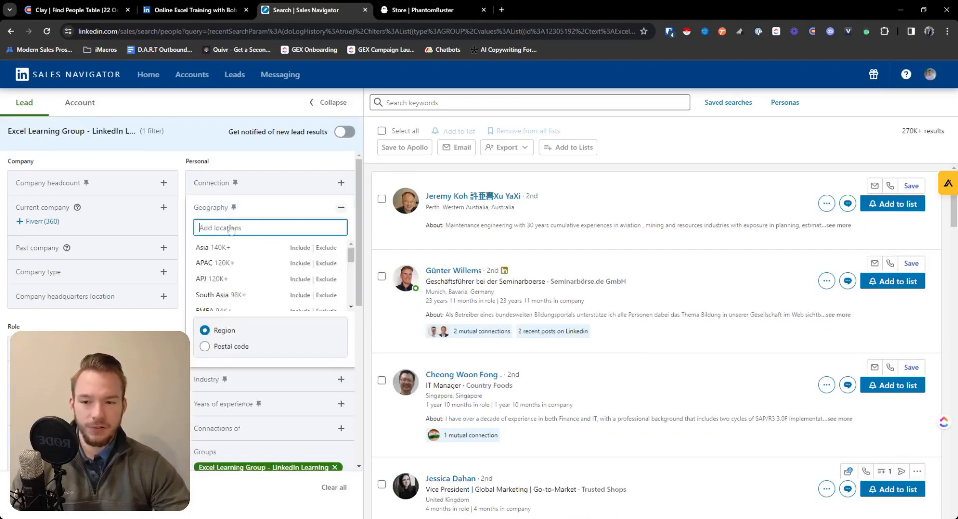
pyautogui.write('United')
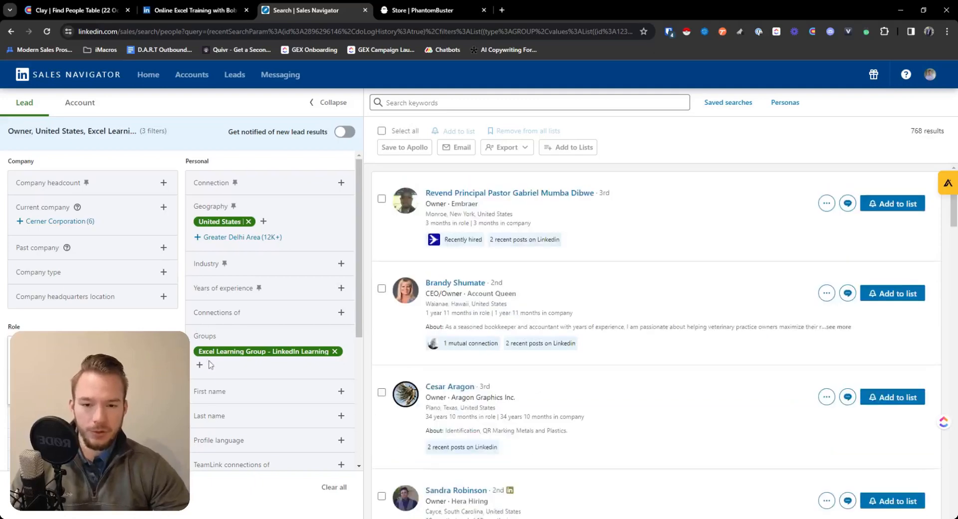
pyautogui.moveTo(706, 270)
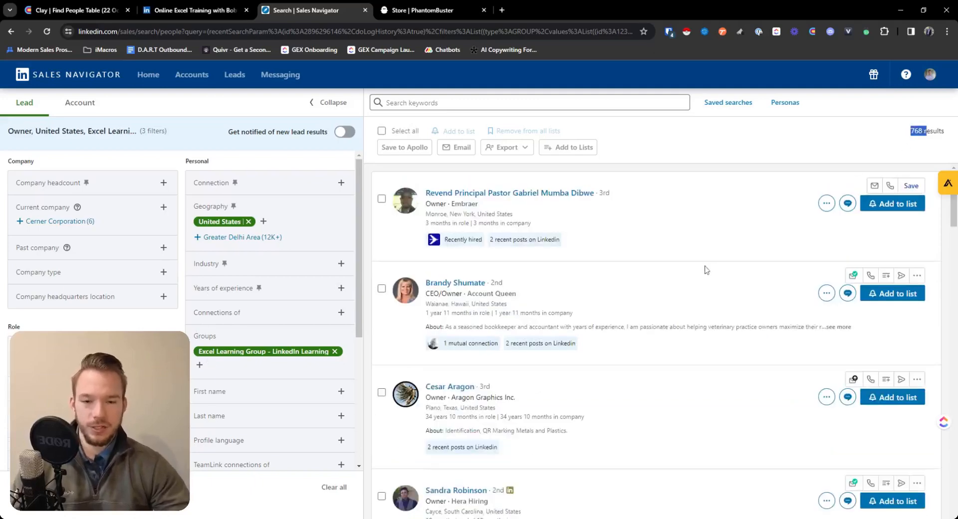
pyautogui.moveTo(328, 64)
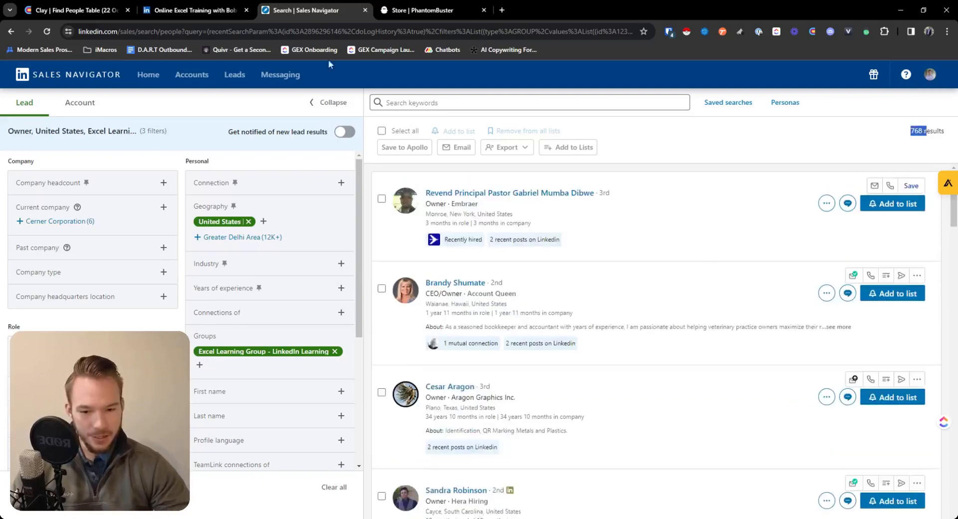
pyautogui.click(417, 10)
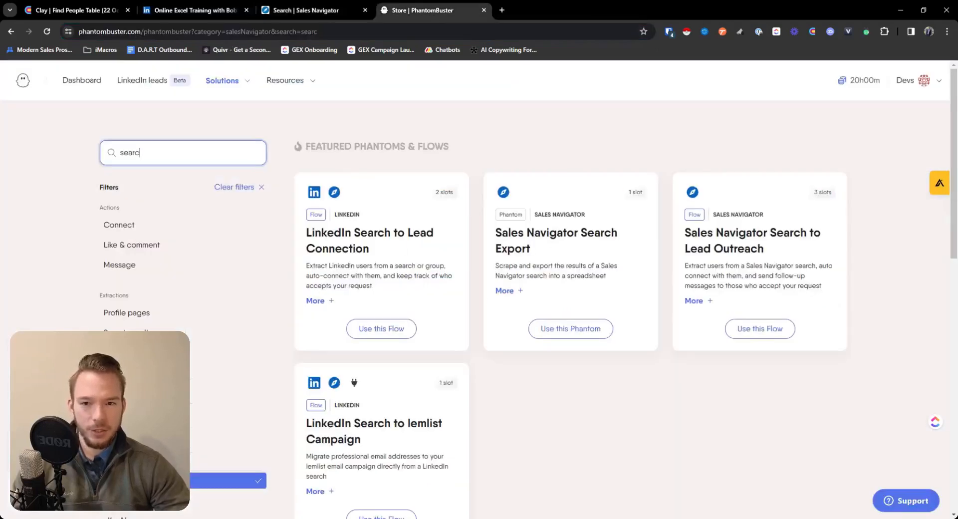
pyautogui.moveTo(292, 17)
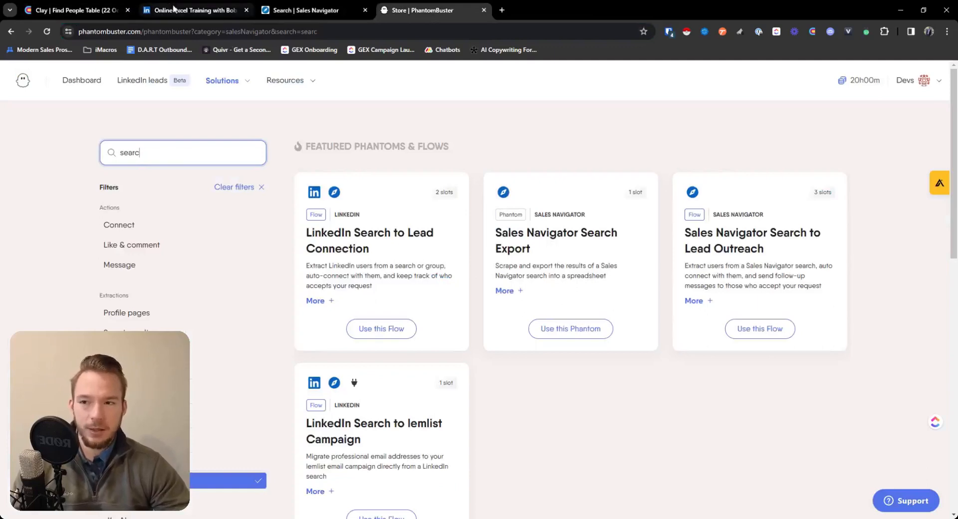
# Return from the PhantomBuster store to the 768-lead Sales Navigator search
pyautogui.click(311, 10)
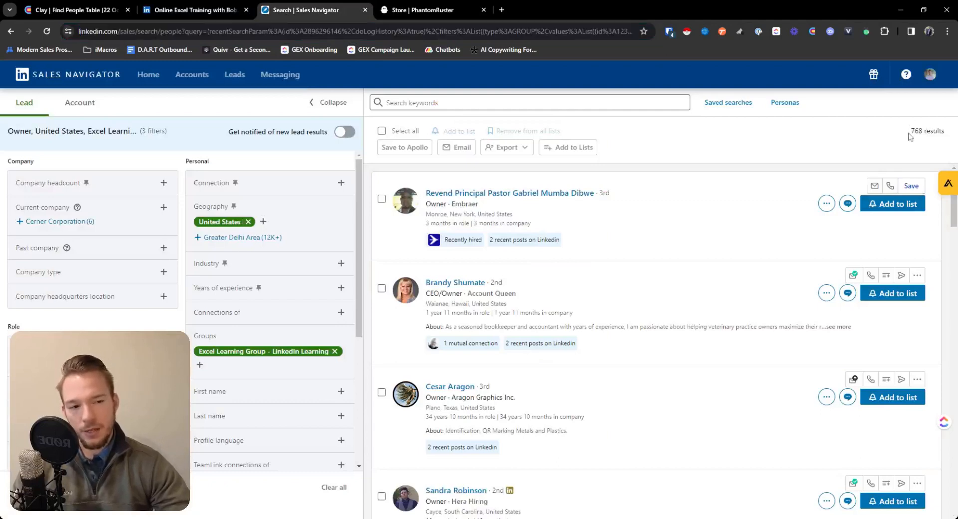
pyautogui.moveTo(276, 255)
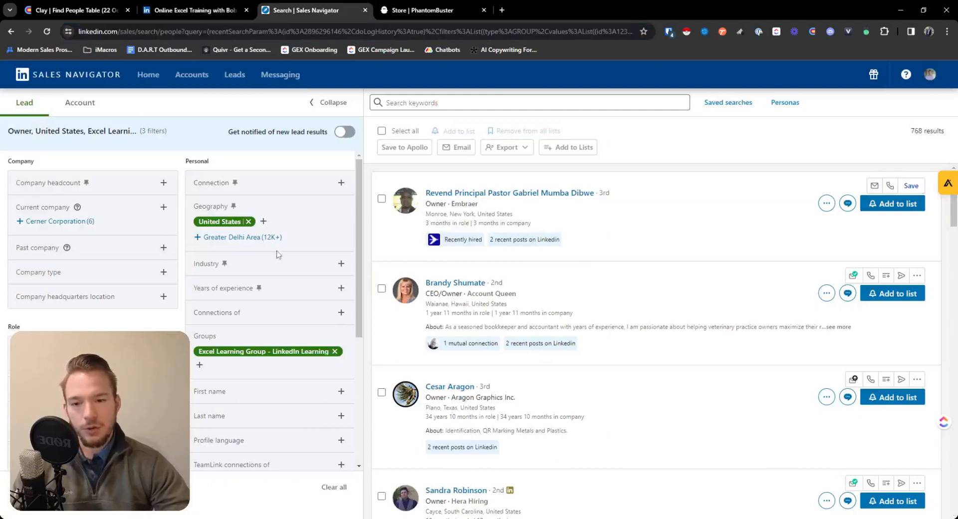
# Remove the United States geography chip so Owner and CEO leads widen to 3K+
pyautogui.click(249, 221)
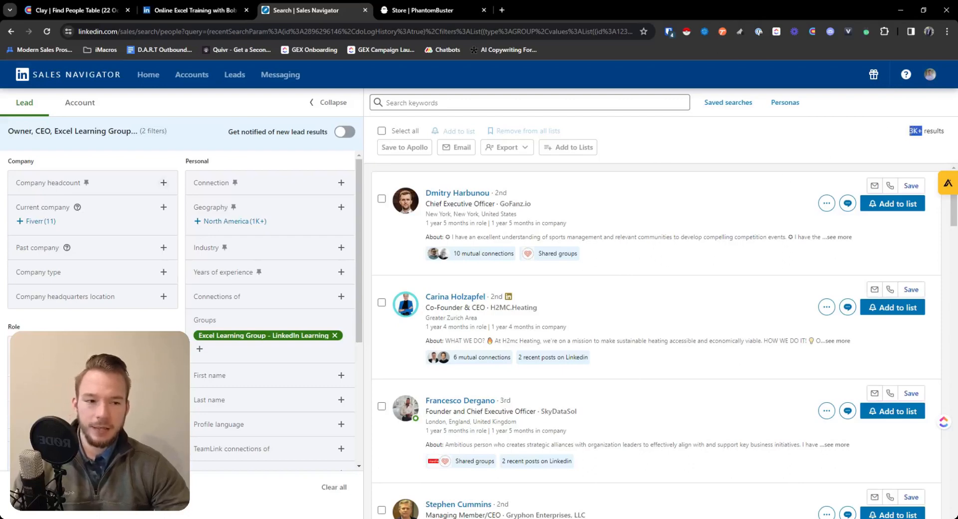
# Set Company headcount to 201-500 through 10,000+, after trying and removing 1-10, 11-50 and 51-200
pyautogui.click(162, 183)
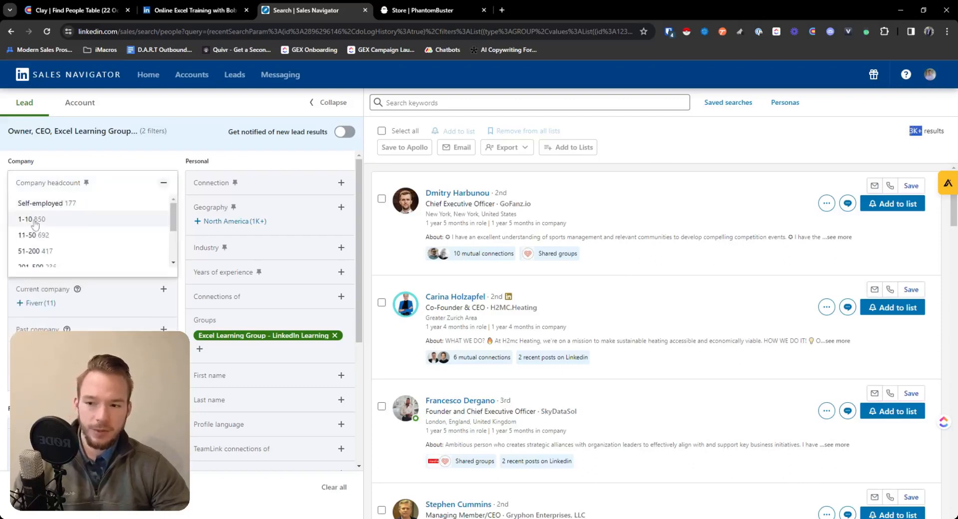
pyautogui.click(28, 250)
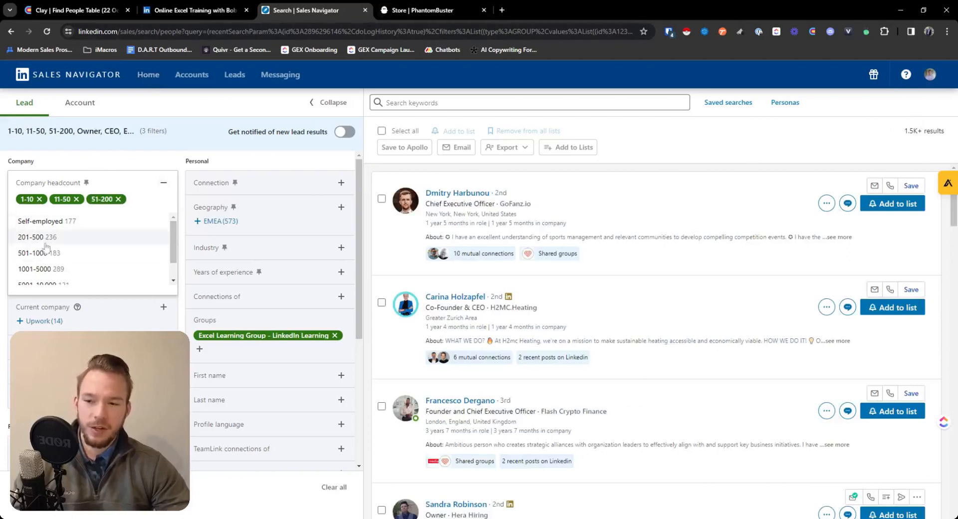
pyautogui.scroll(-3)
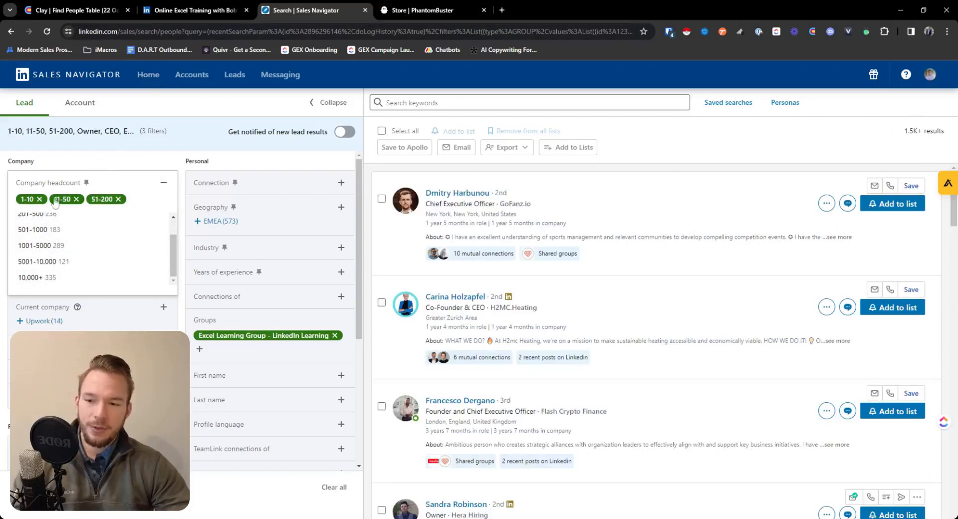
pyautogui.click(39, 198)
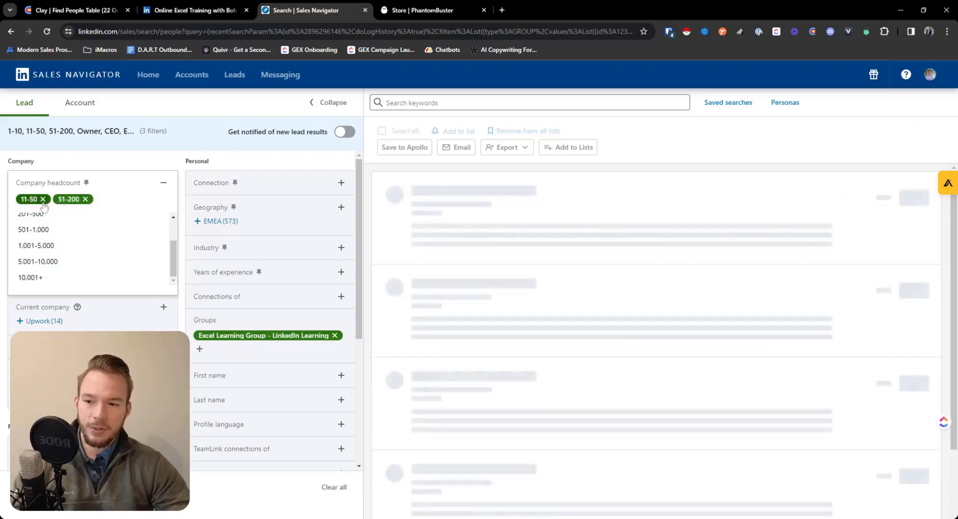
pyautogui.click(43, 199)
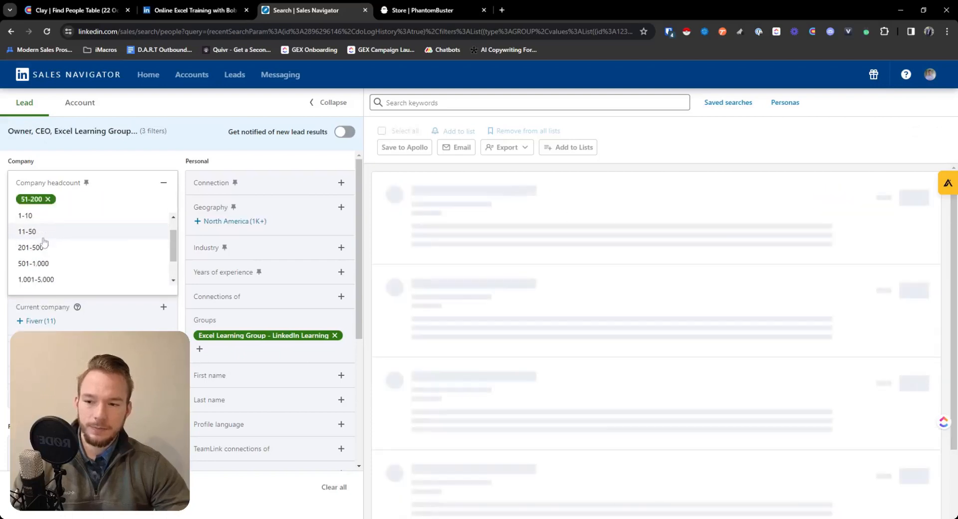
pyautogui.click(46, 199)
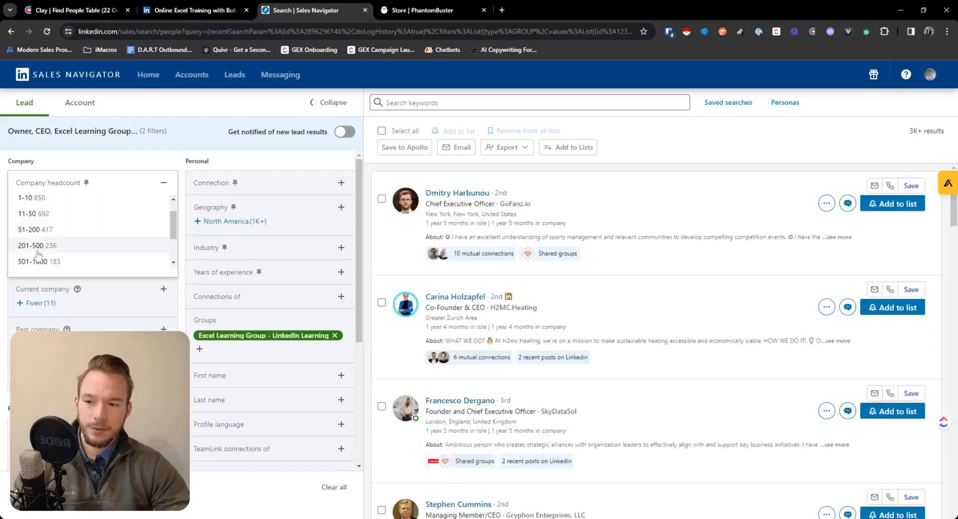
pyautogui.click(37, 246)
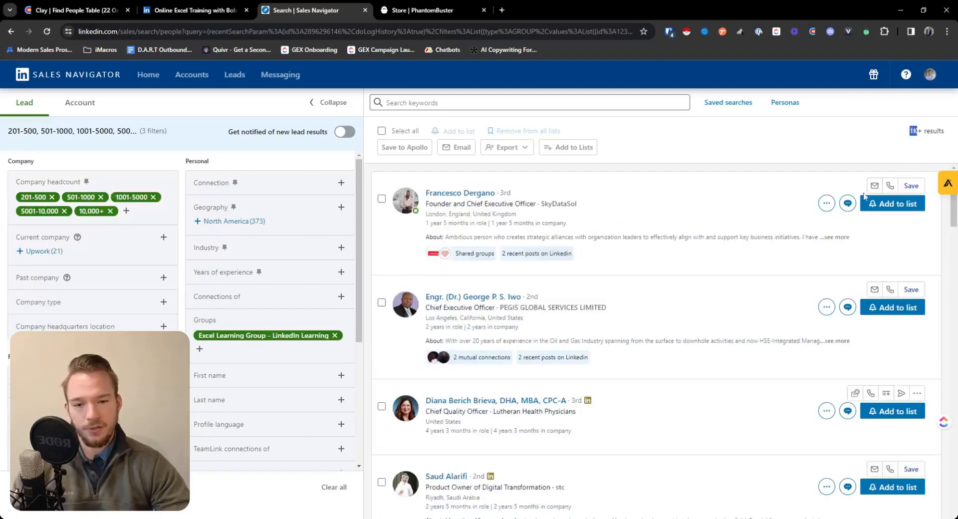
pyautogui.moveTo(569, 180)
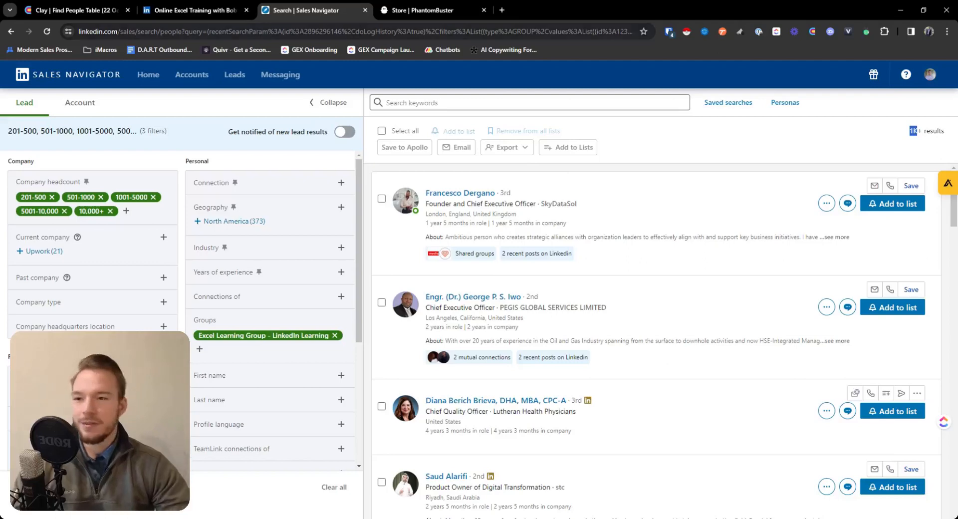
pyautogui.moveTo(241, 96)
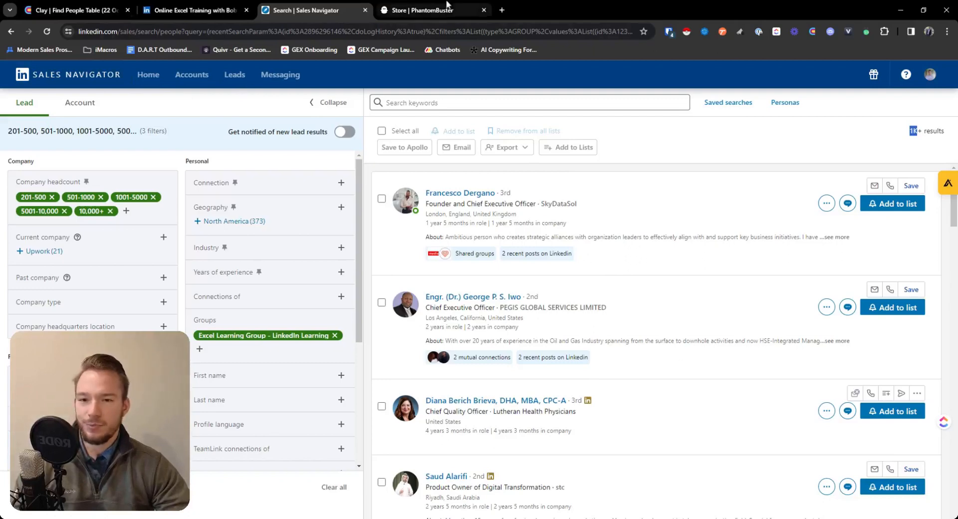
pyautogui.moveTo(339, 84)
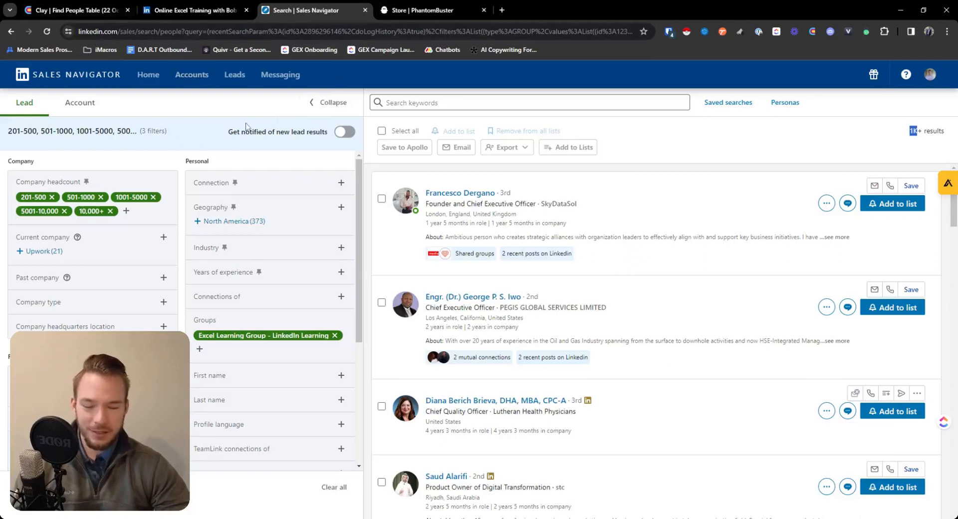
pyautogui.moveTo(362, 176)
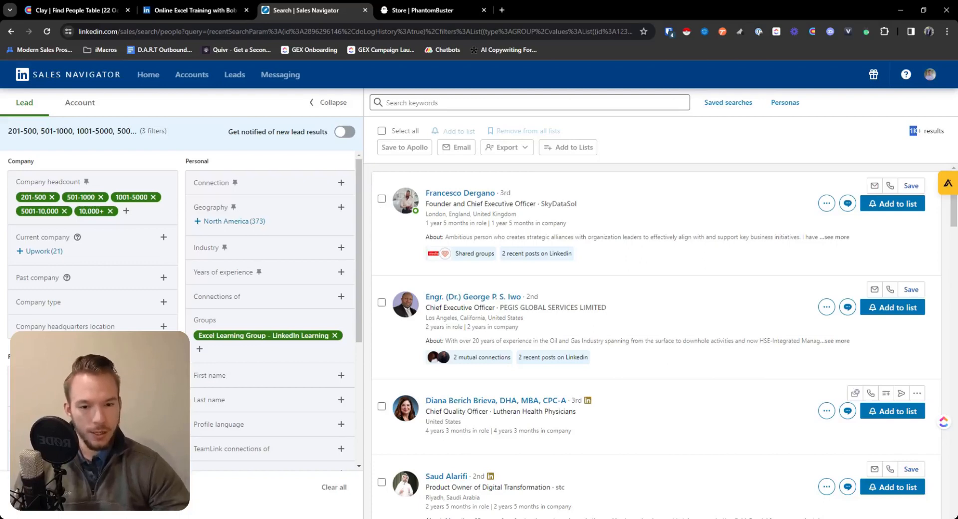
pyautogui.moveTo(615, 341)
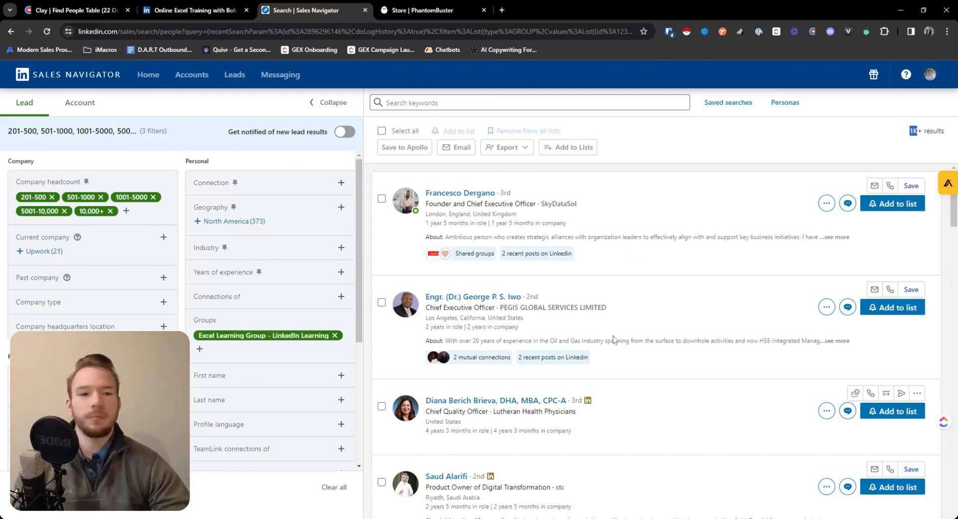
pyautogui.moveTo(700, 285)
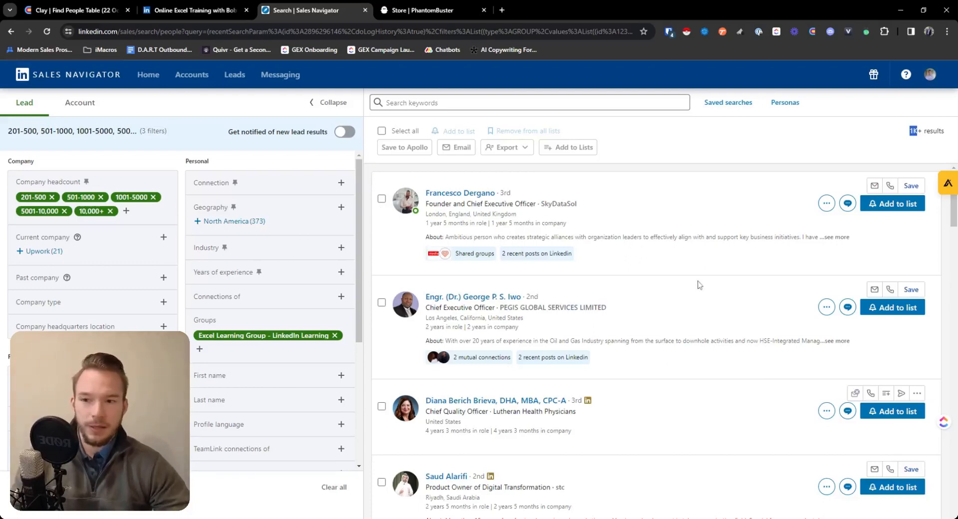